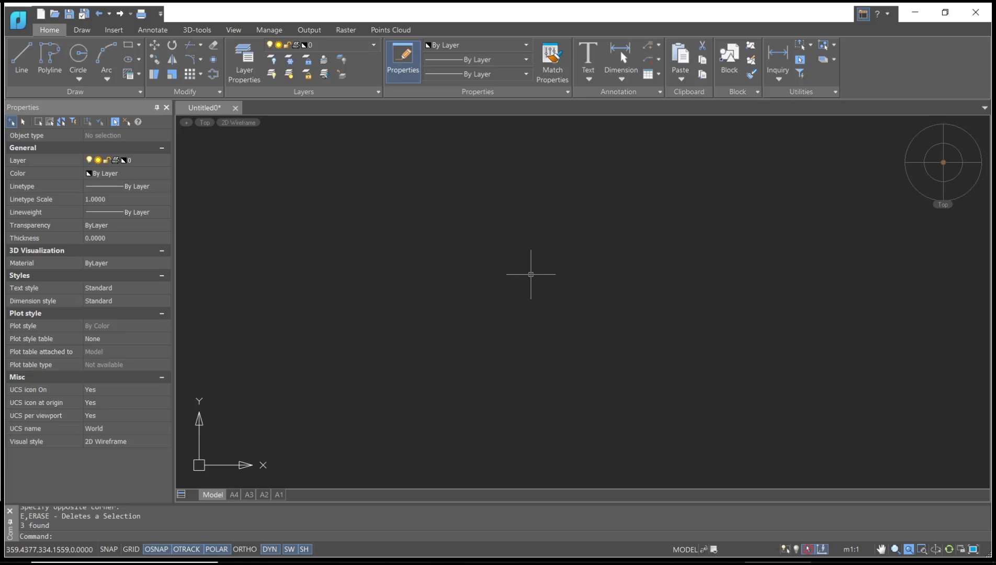
Step: Draw a square rectangle with REC, then start the BLOCK command for a new block definition
text(rec)
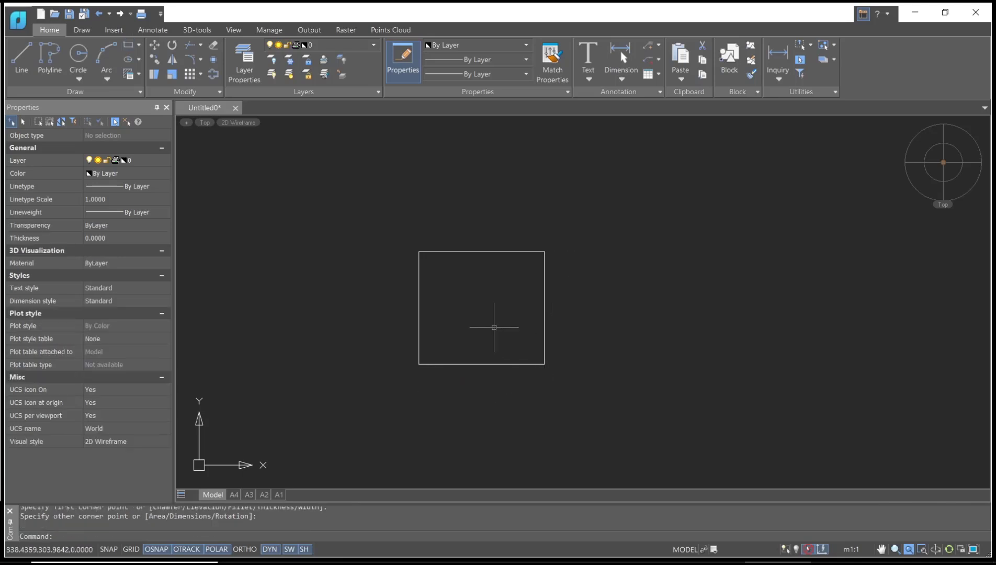
text(block)
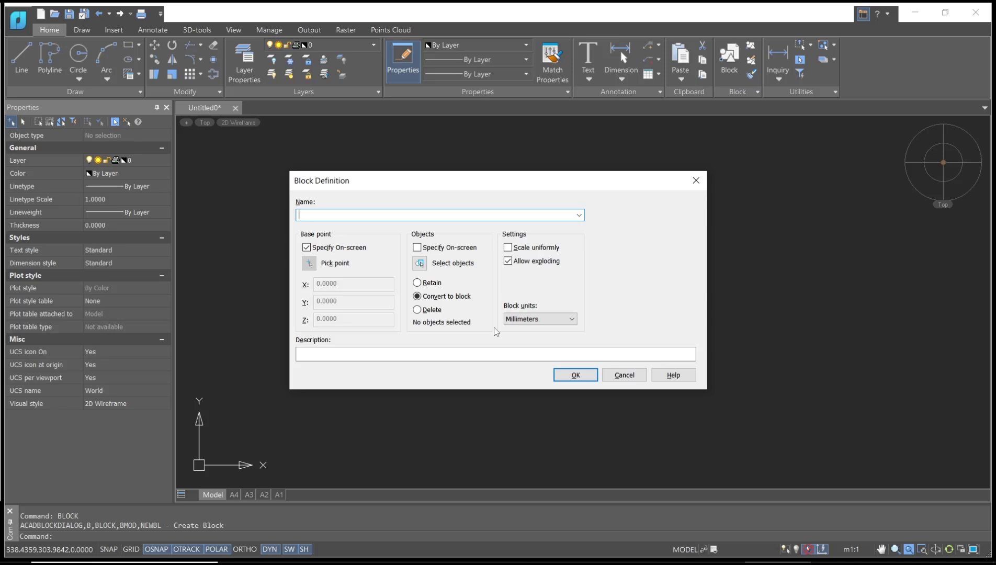
Step: Create a block named 'example' from the rectangle with its base point picked
text(example)
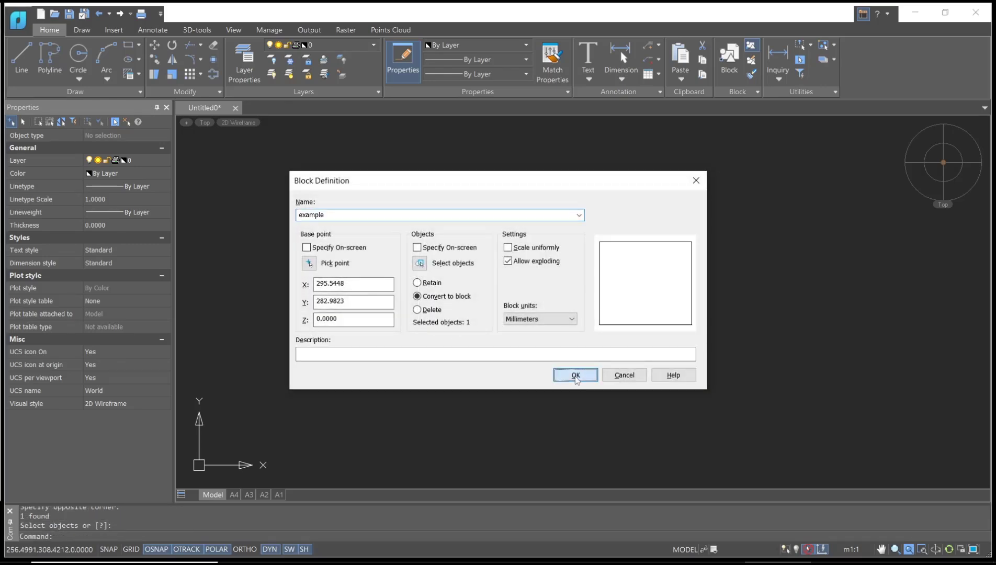
click(573, 374)
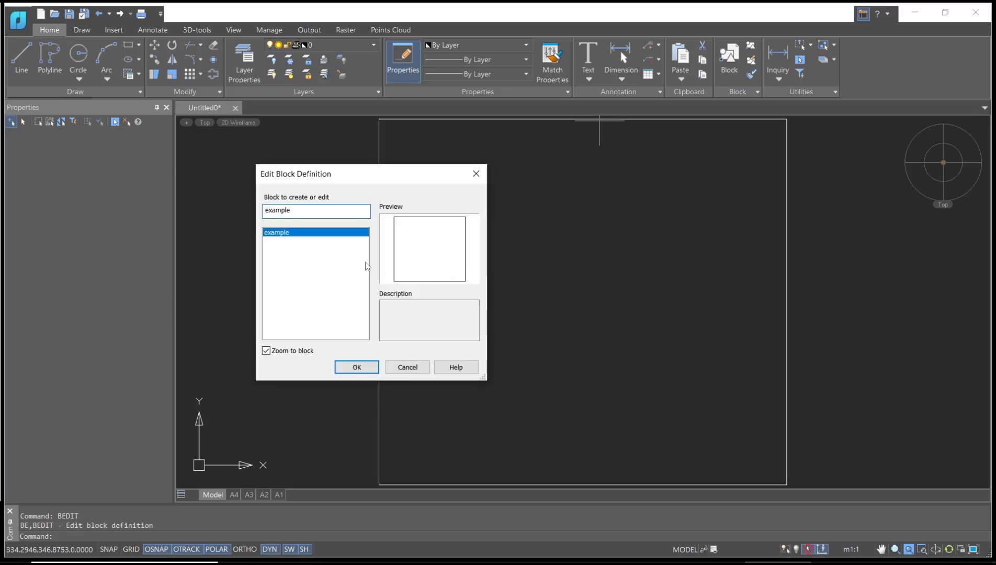
Step: Open the 'example' block in the Block Editor and draw a large circle inside the rectangle
drag(318, 173, 321, 145)
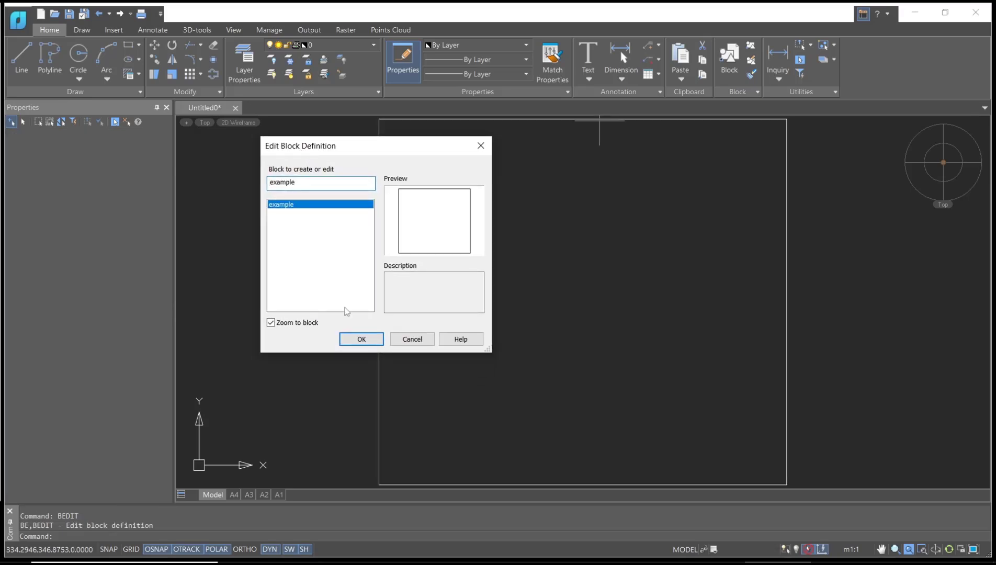
click(361, 339)
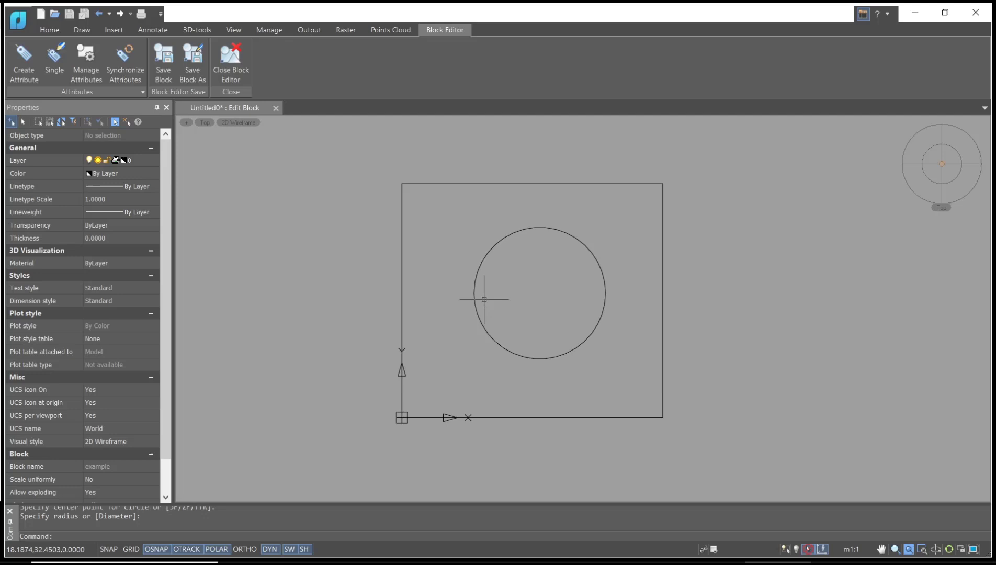
mouse_move(231, 62)
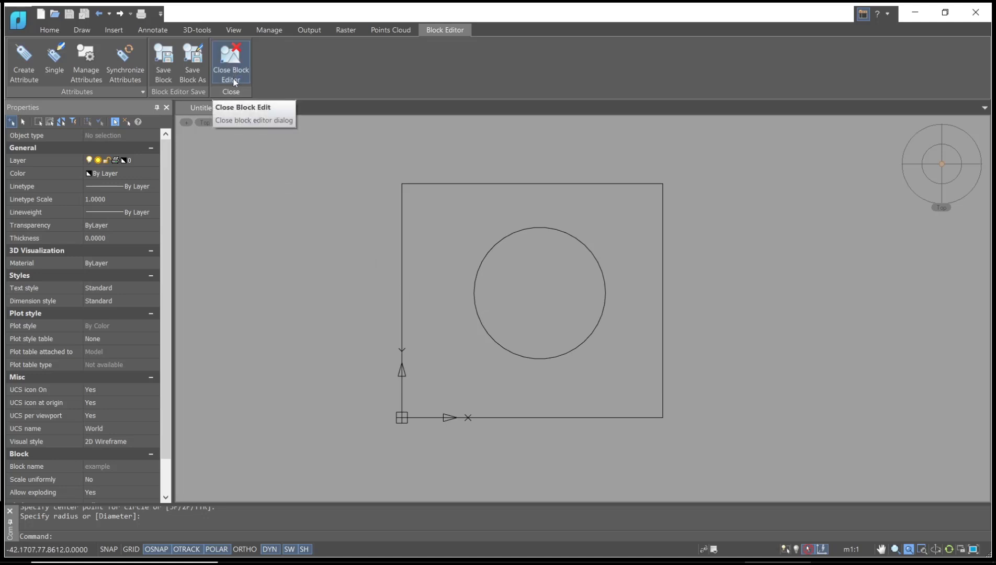
Step: Close the Block Editor to keep the circle, then reopen 'example' for editing via BEDIT
click(231, 62)
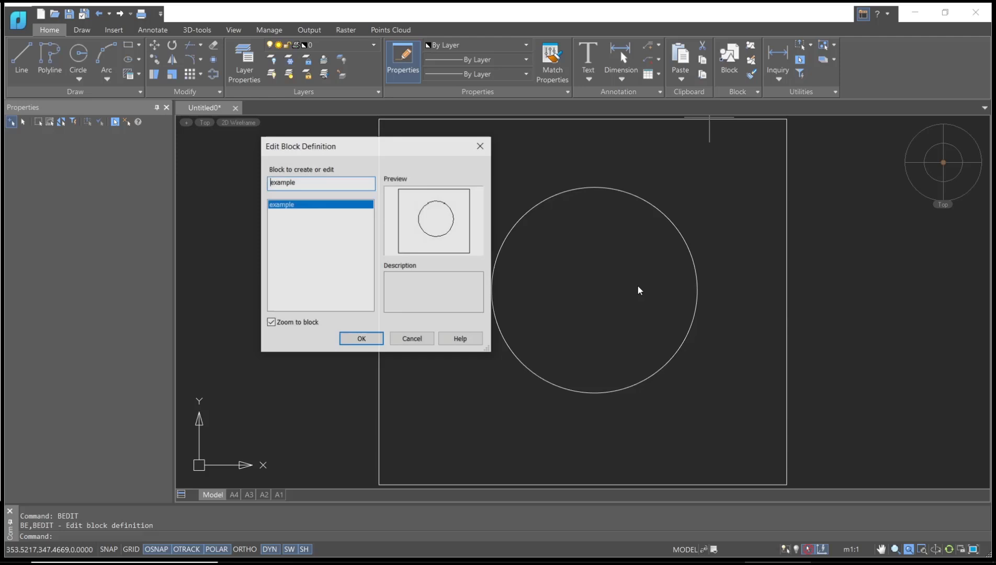
click(361, 338)
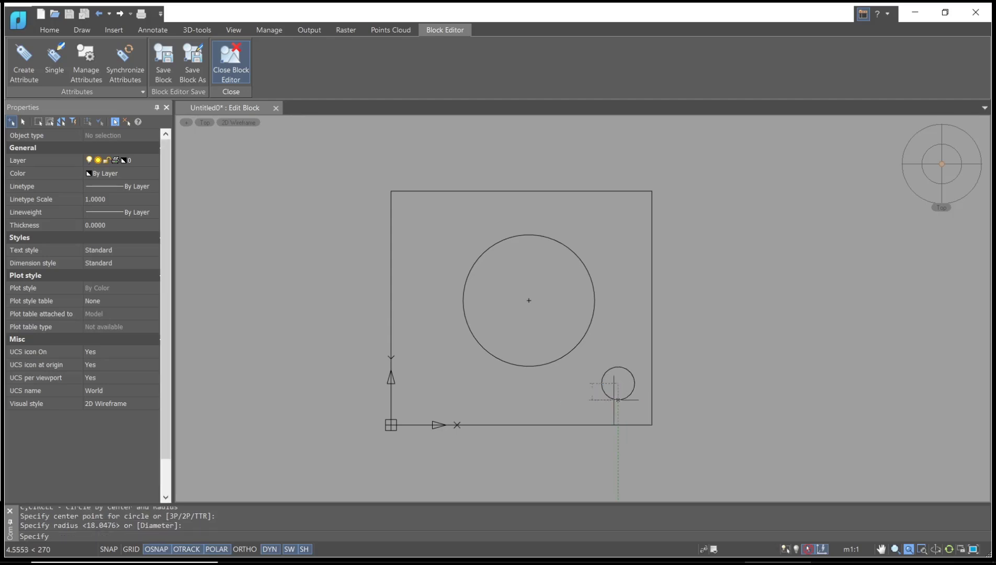
mouse_move(230, 62)
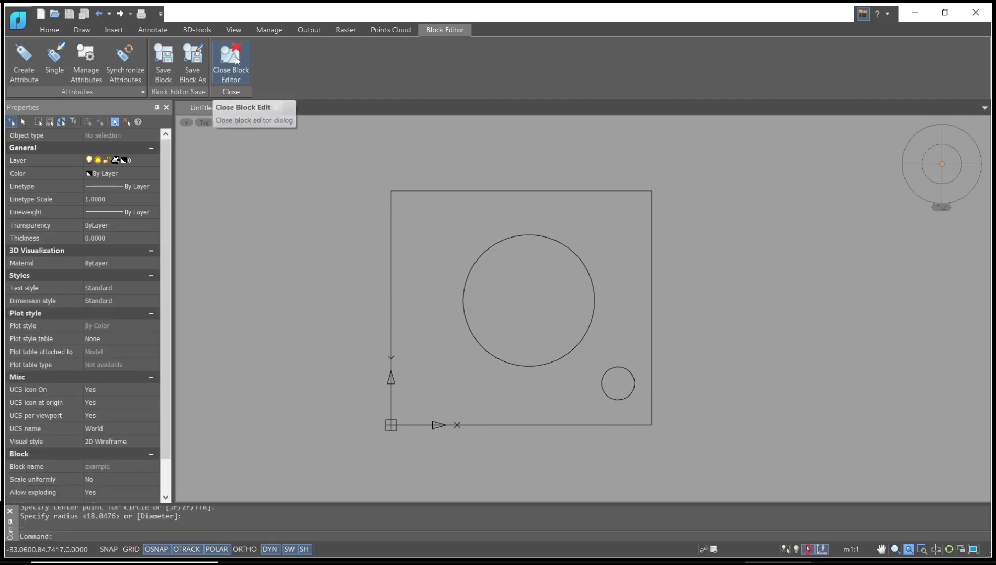
Step: Add a small circle near the lower-right corner and close the Block Editor, saving changes
click(230, 63)
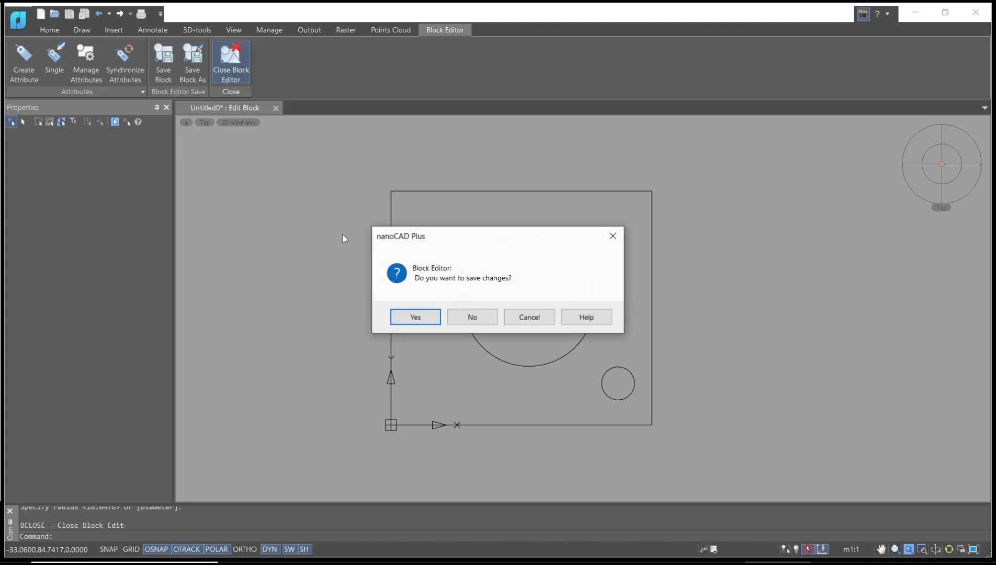
click(472, 316)
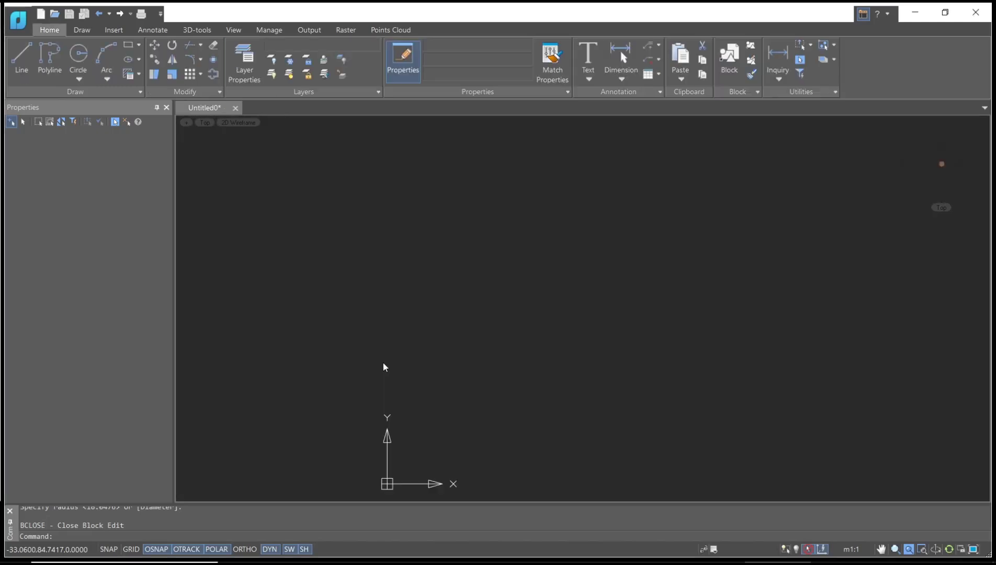